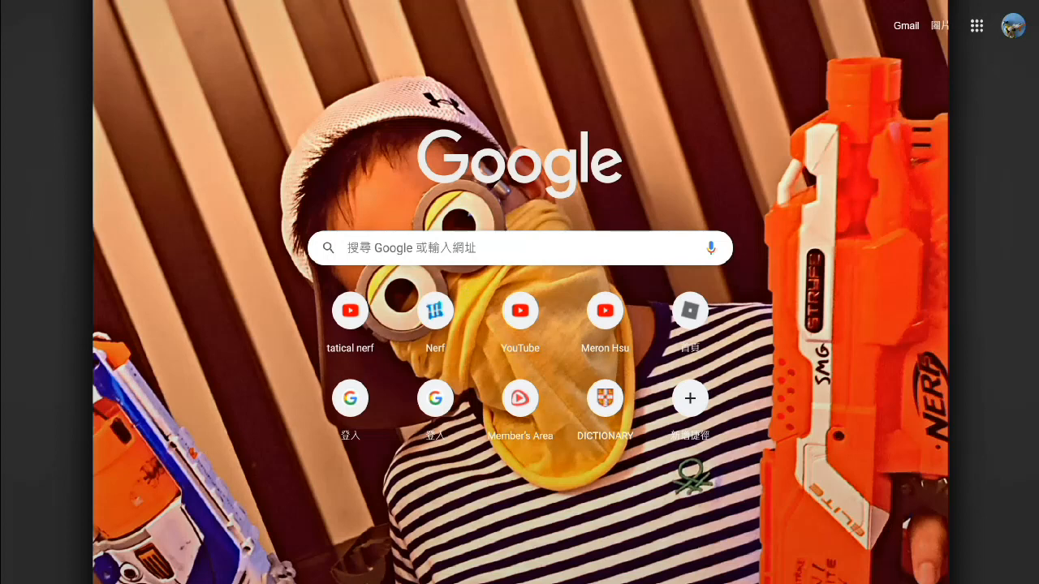
Search 'gmail' from the new-tab page and land in the Gmail inbox message list
{"action": "left_click", "coordinate": [519, 247]}
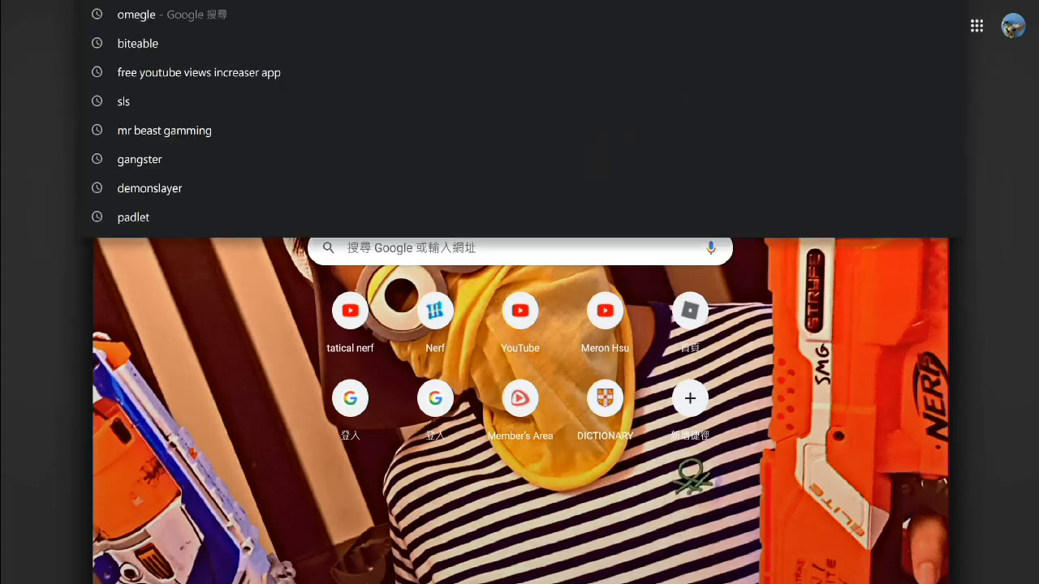
{"action": "type", "text": "gmail"}
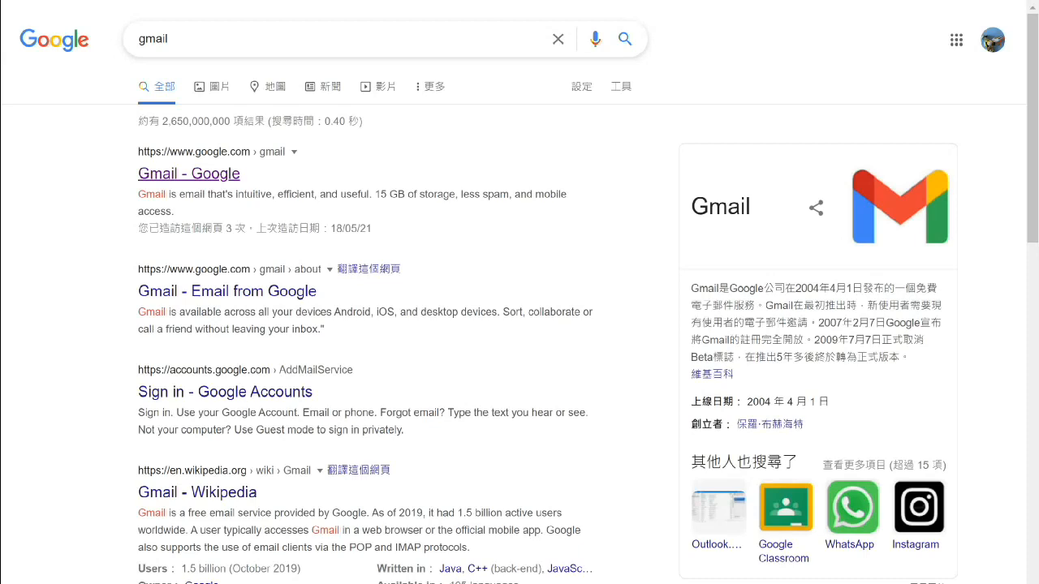
{"action": "left_click", "coordinate": [188, 172]}
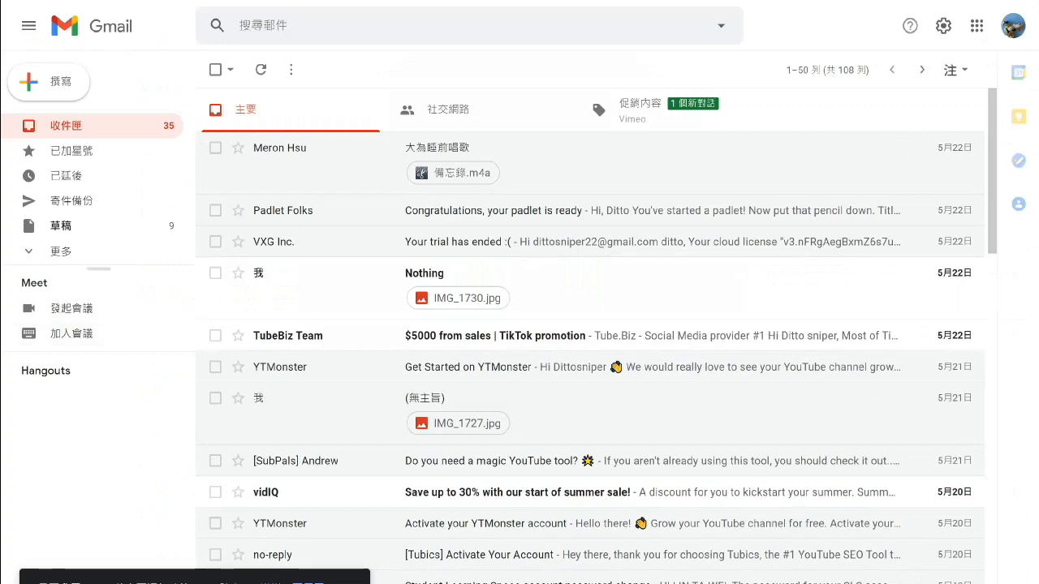
{"action": "scroll", "scroll_direction": "down", "scroll_amount": 3}
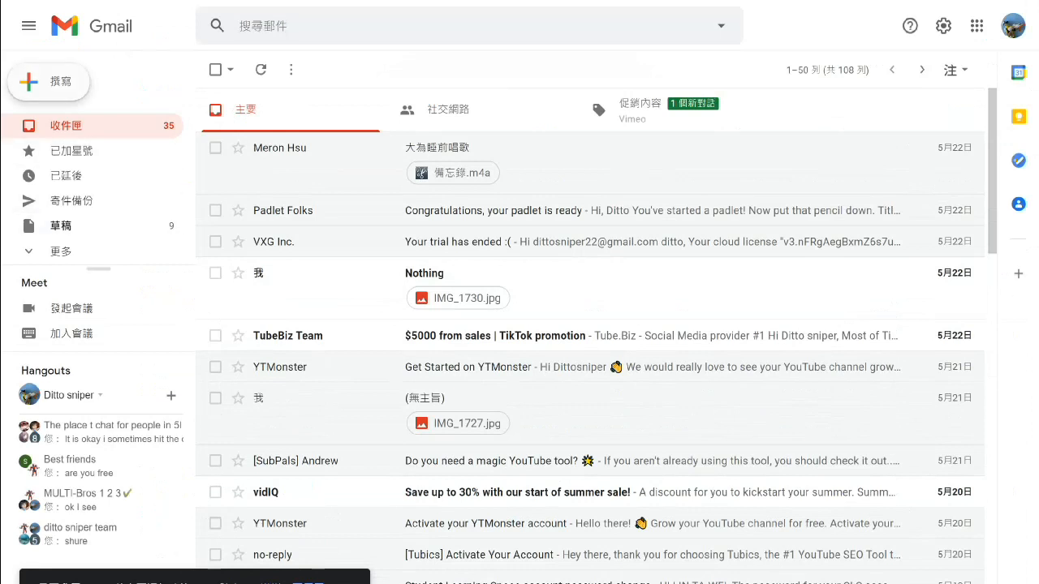
{"action": "left_click", "coordinate": [48, 81]}
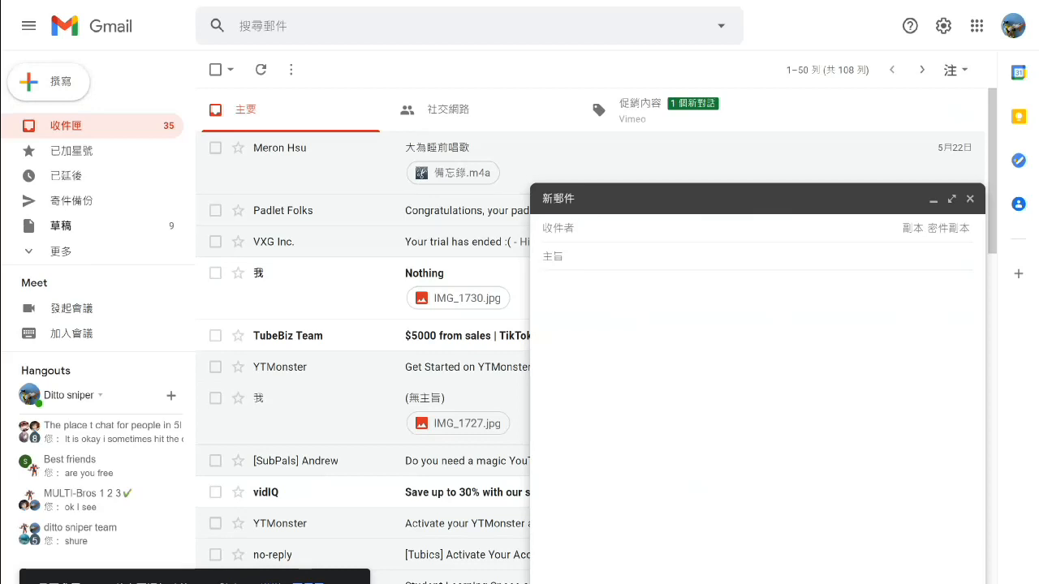
{"action": "type", "text": "e"}
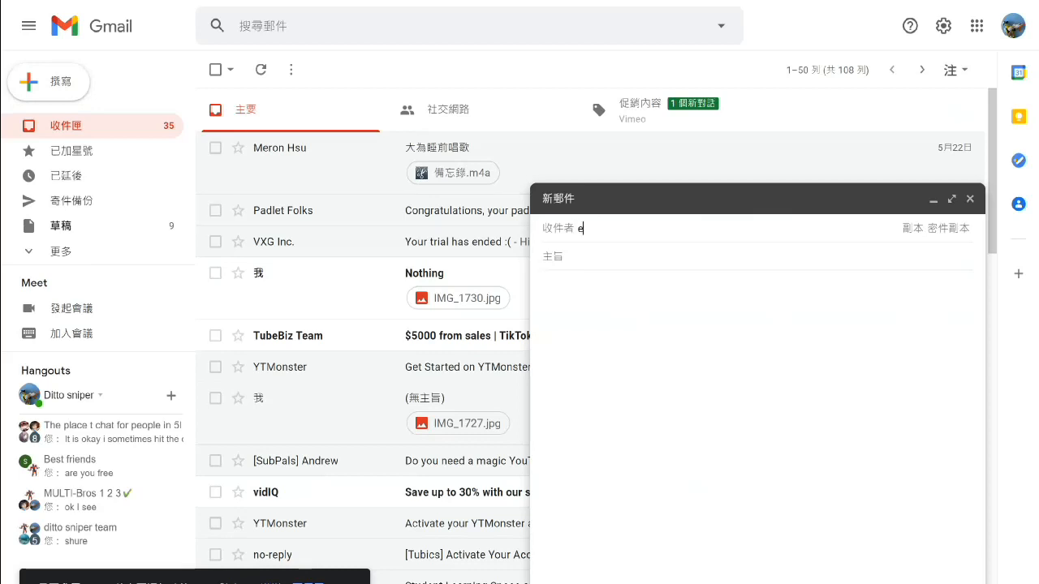
{"action": "type", "text": "xap"}
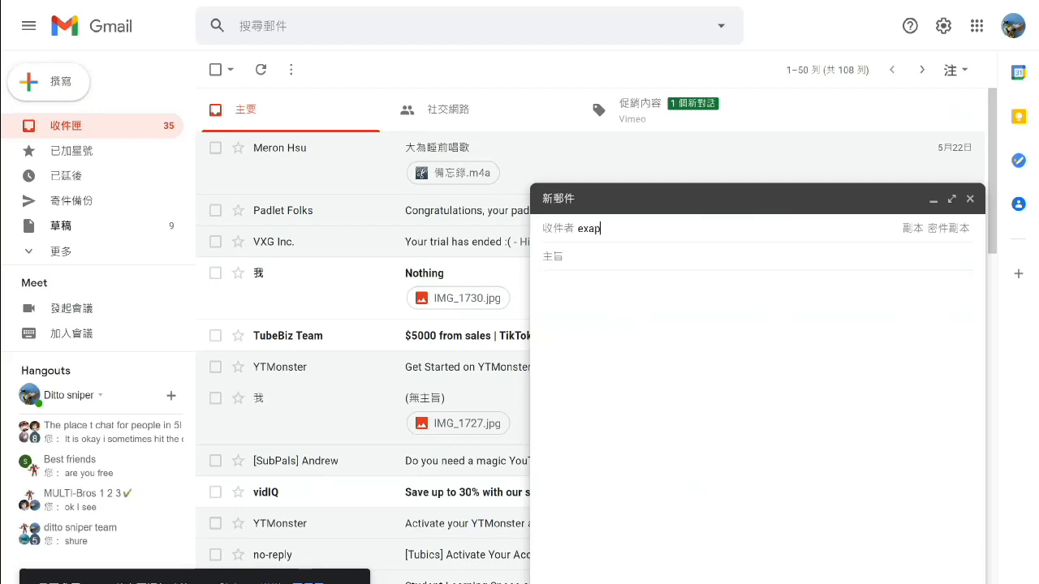
{"action": "type", "text": "le"}
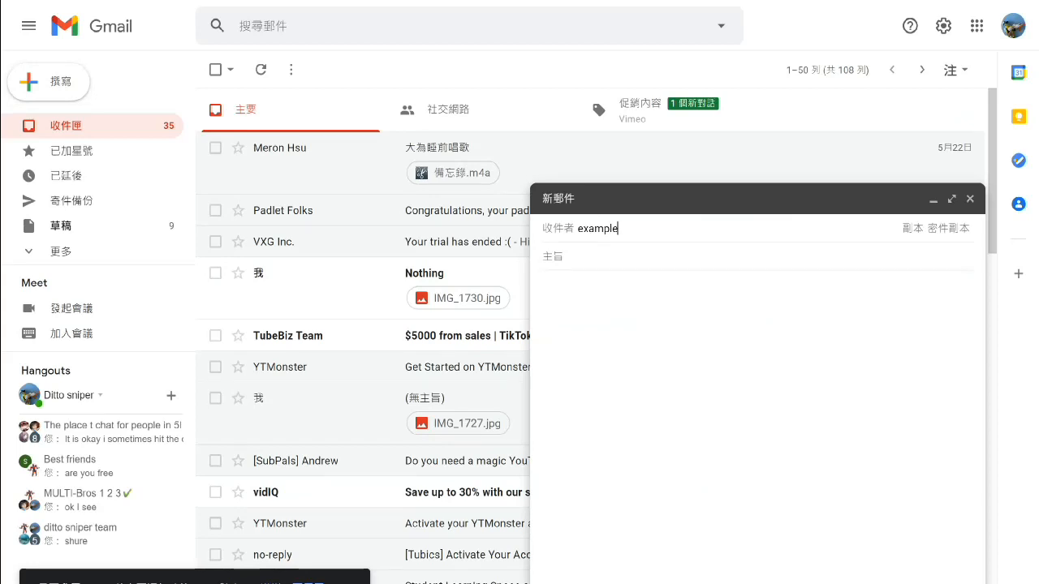
{"action": "type", "text": "@"}
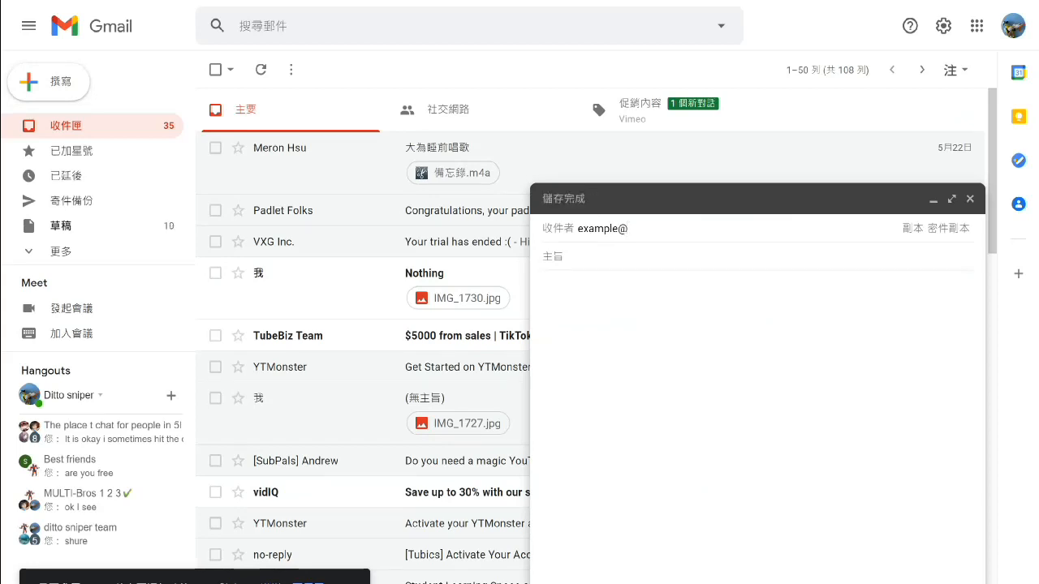
{"action": "type", "text": "g"}
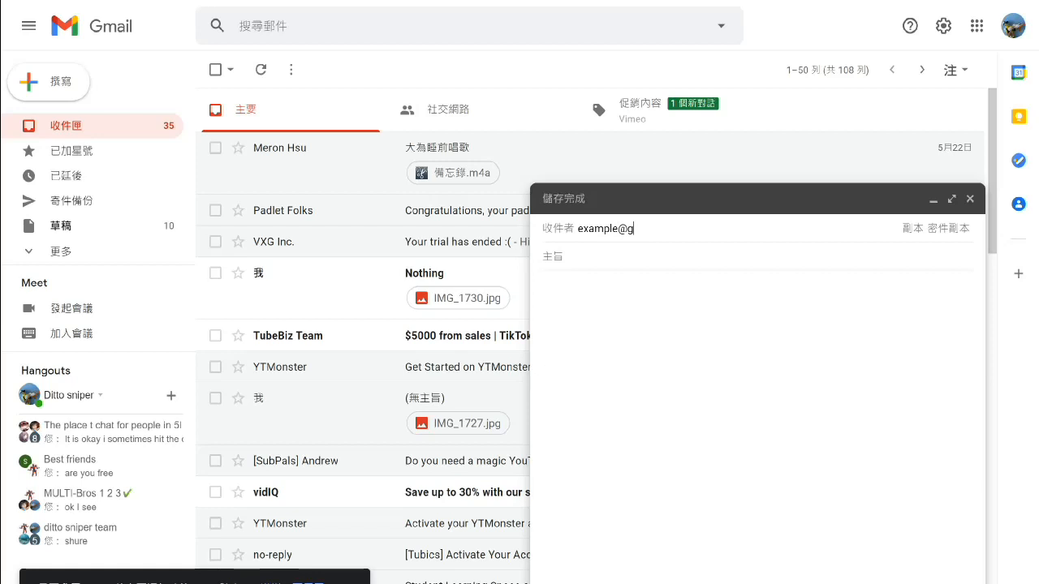
{"action": "type", "text": "mao"}
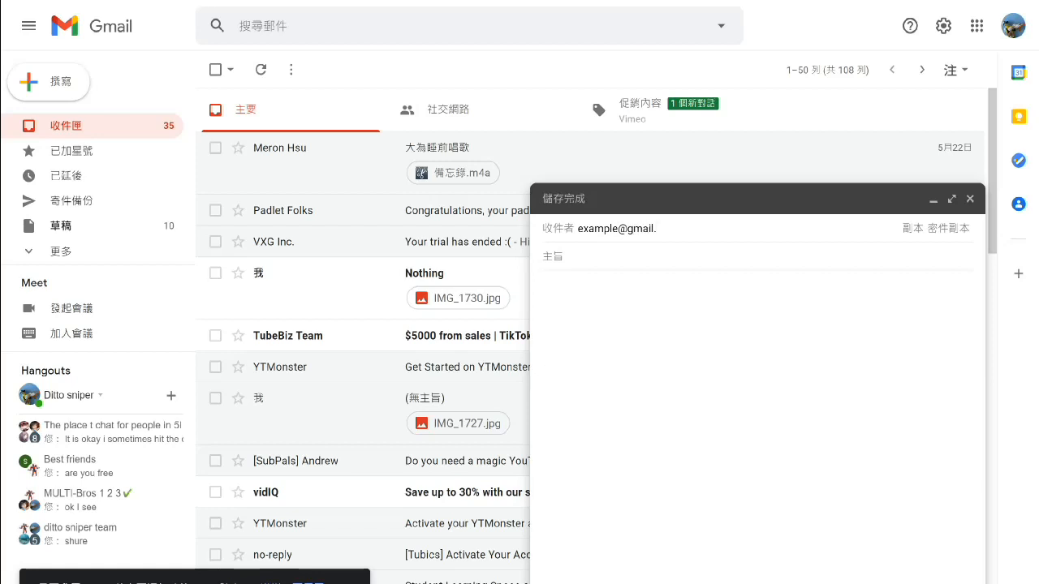
{"action": "type", "text": "com"}
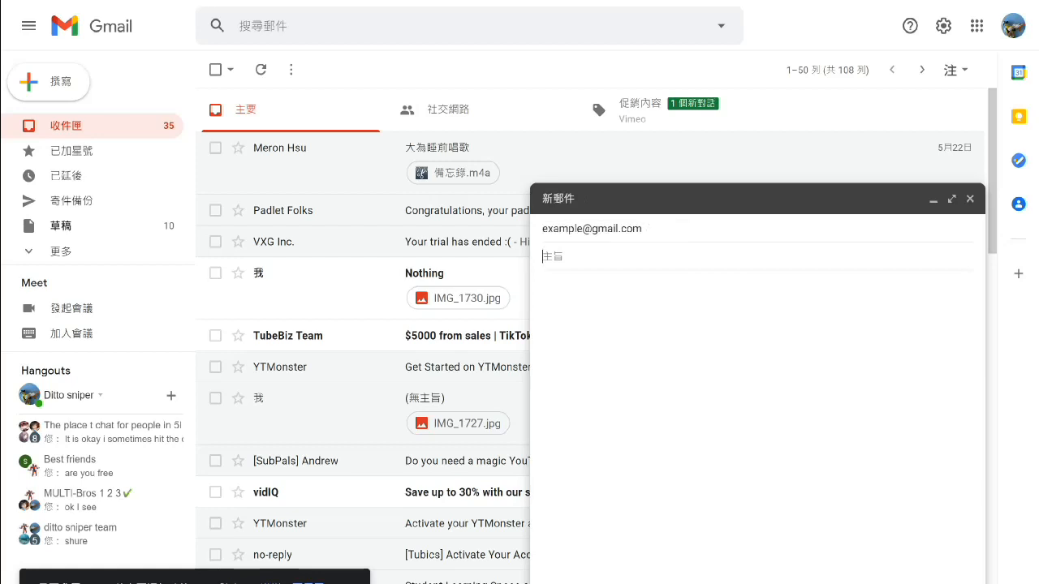
Give the message subject 'title' and body text 'this is an example'
{"action": "type", "text": "ti"}
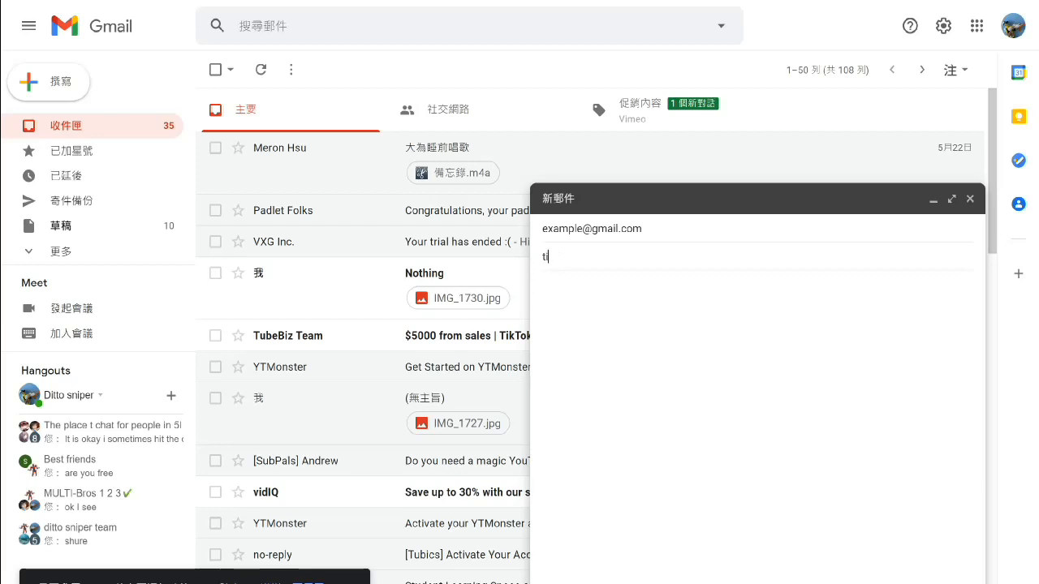
{"action": "type", "text": "itle"}
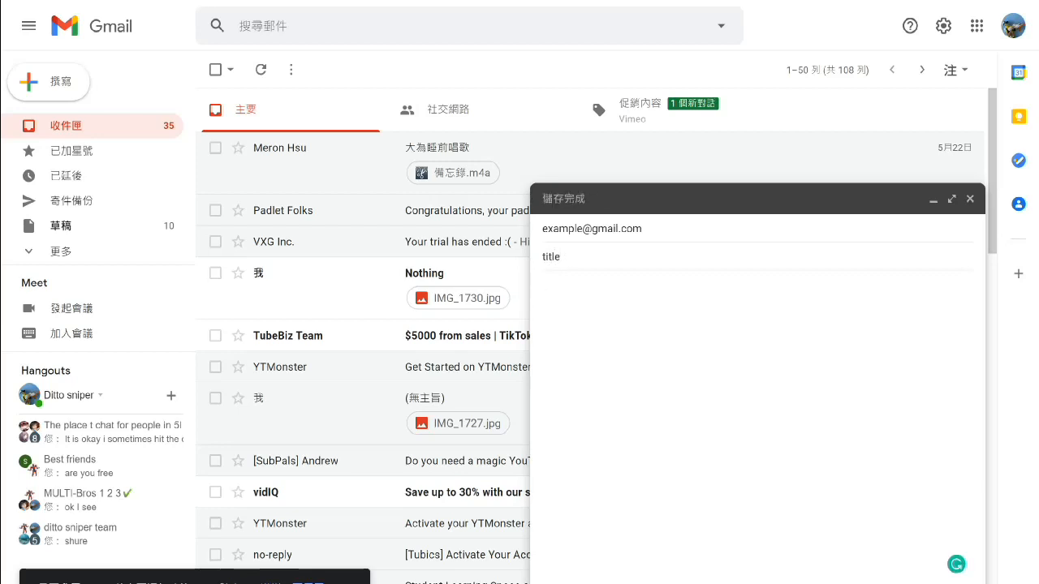
{"action": "type", "text": "this"}
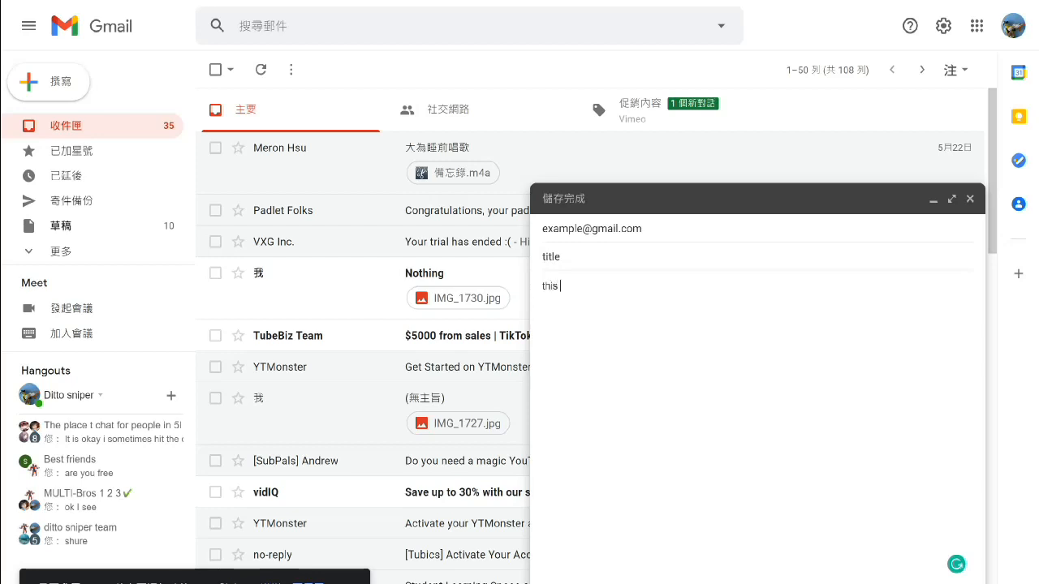
{"action": "type", "text": "is a"}
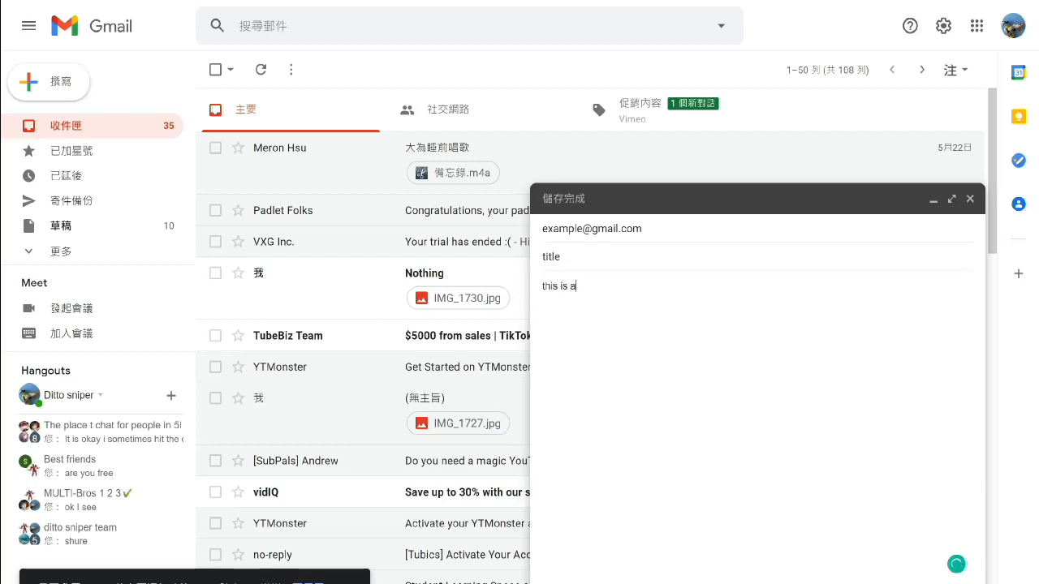
{"action": "type", "text": "n exa"}
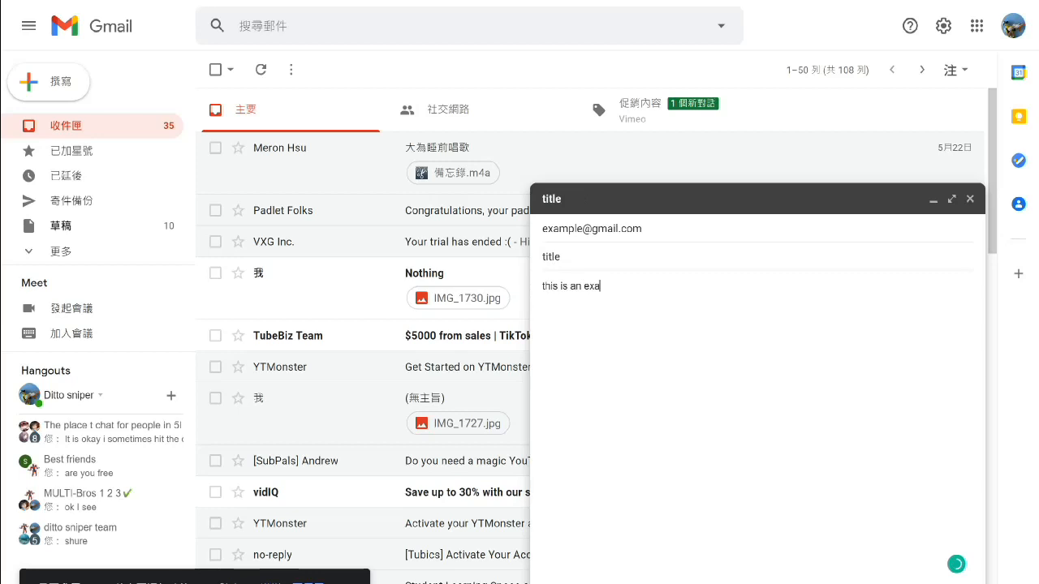
{"action": "type", "text": "mple"}
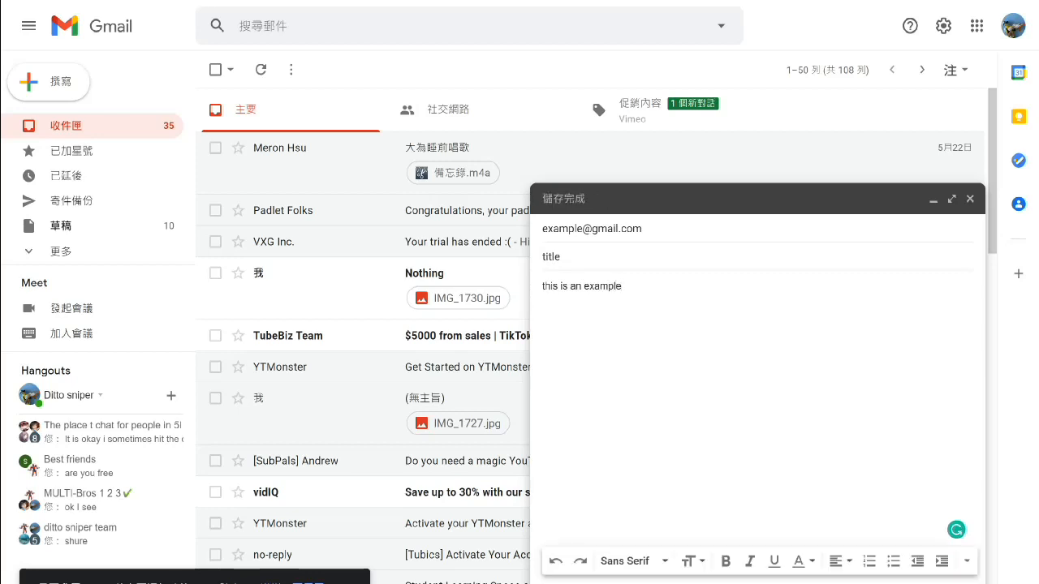
Make 'this is an example' bold, italic and underlined, and bring up its link editor
{"action": "left_click", "coordinate": [723, 561]}
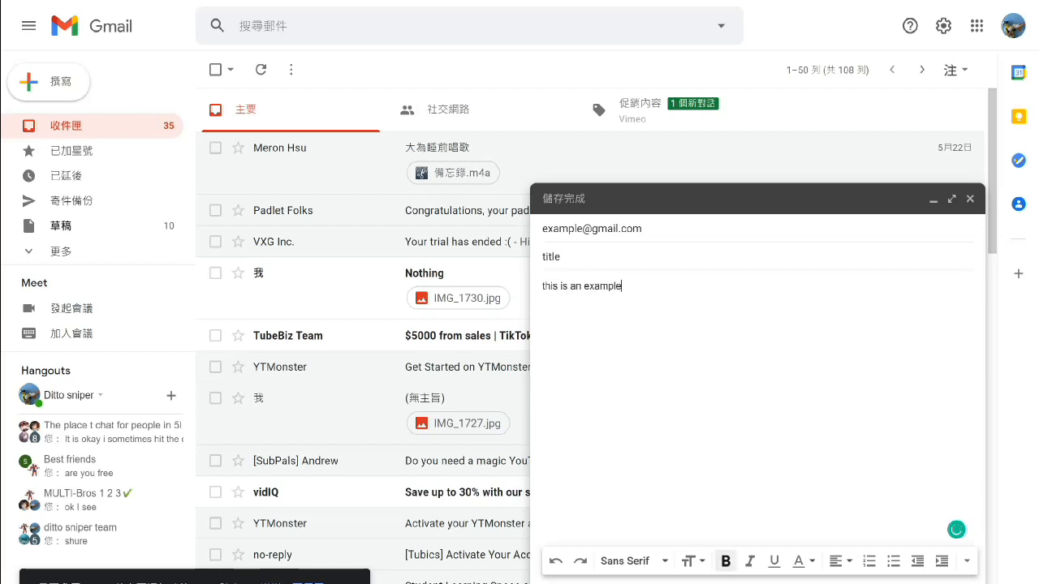
{"action": "left_click", "coordinate": [798, 561]}
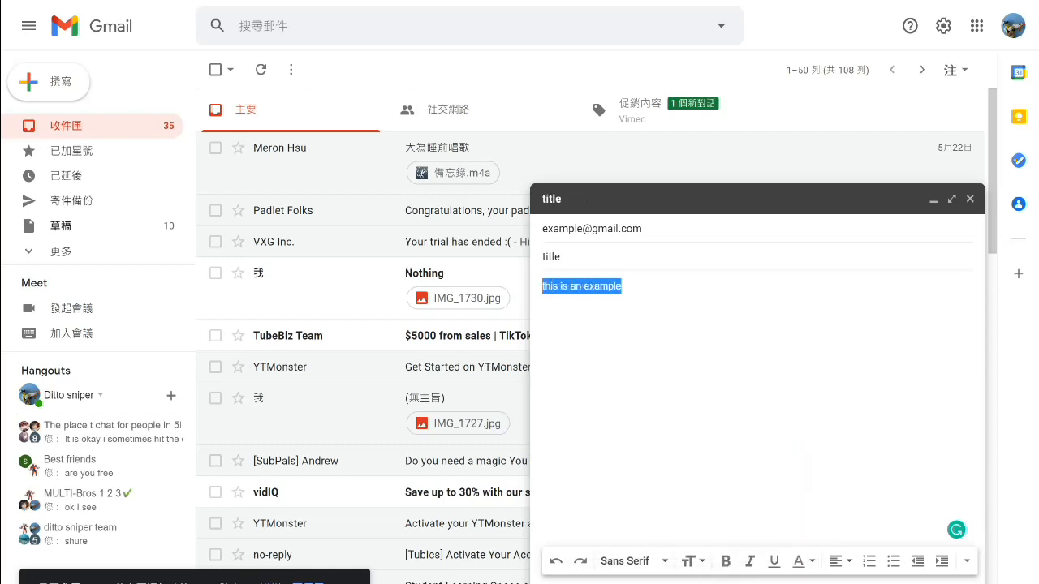
{"action": "left_click", "coordinate": [799, 561]}
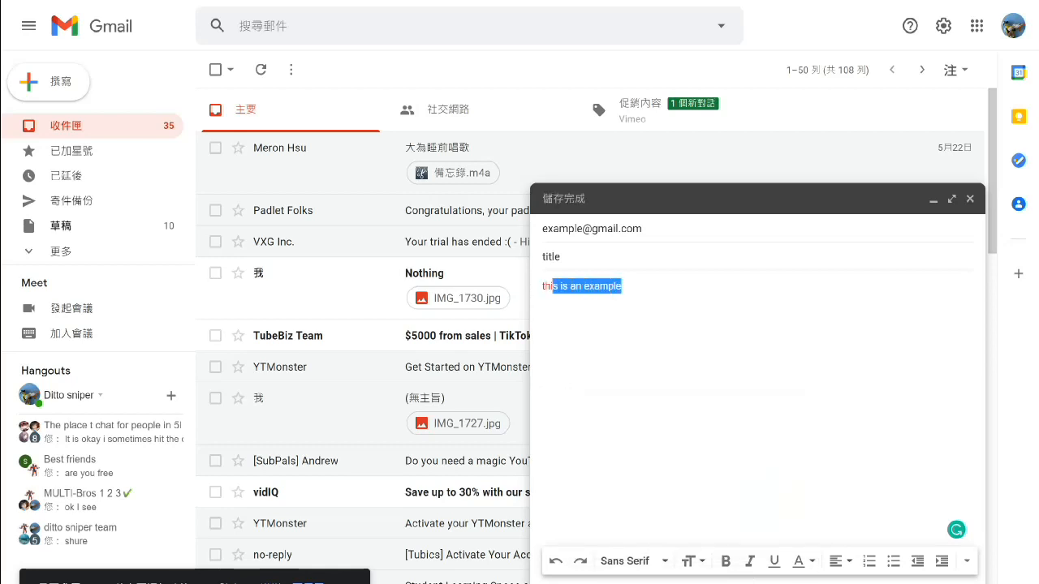
{"action": "left_click", "coordinate": [724, 562]}
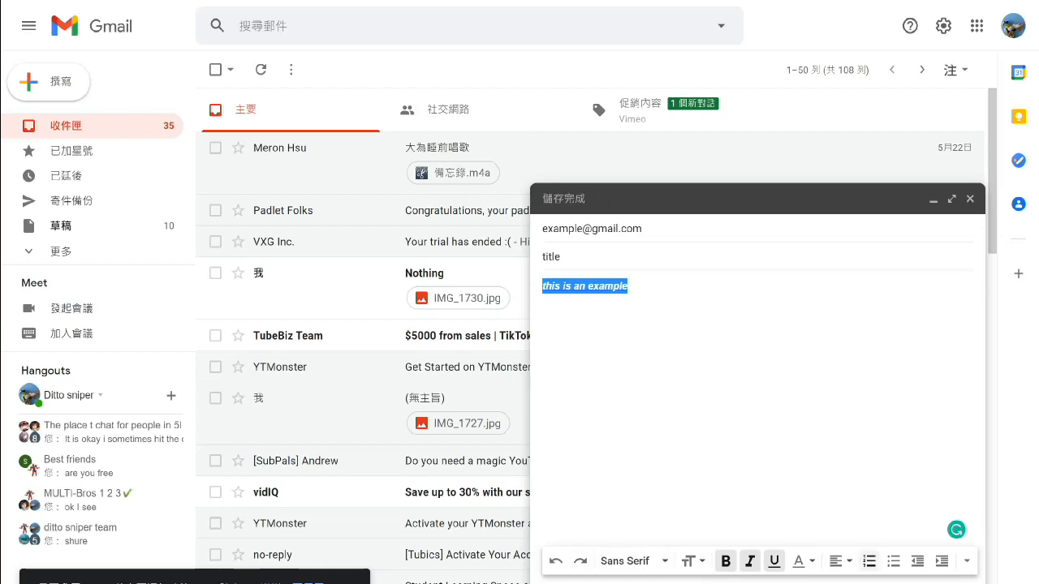
{"action": "left_click", "coordinate": [834, 561]}
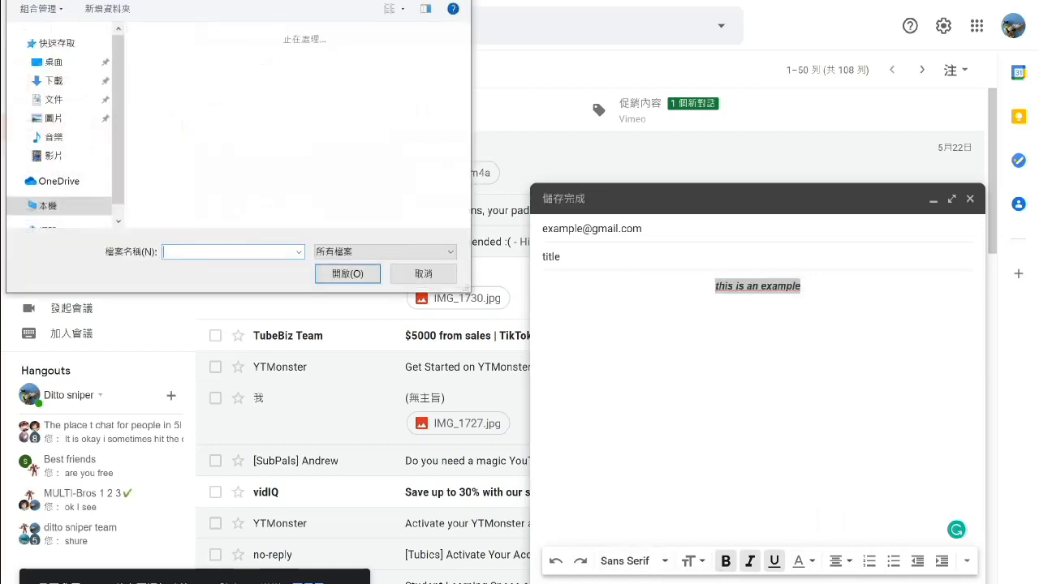
{"action": "left_click", "coordinate": [328, 133]}
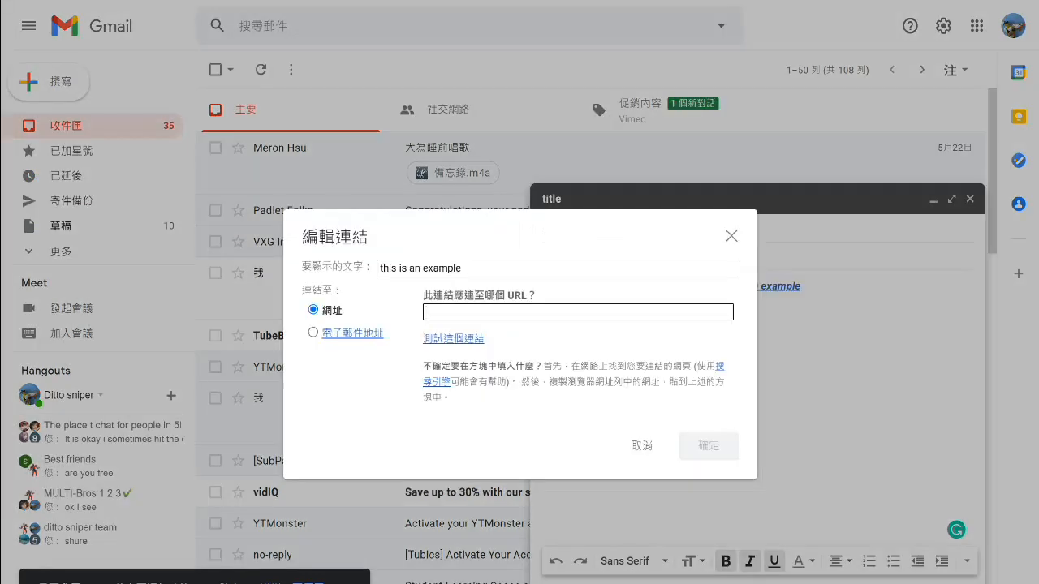
Replace the body text with a row of smiling-face emojis
{"action": "left_click", "coordinate": [708, 445]}
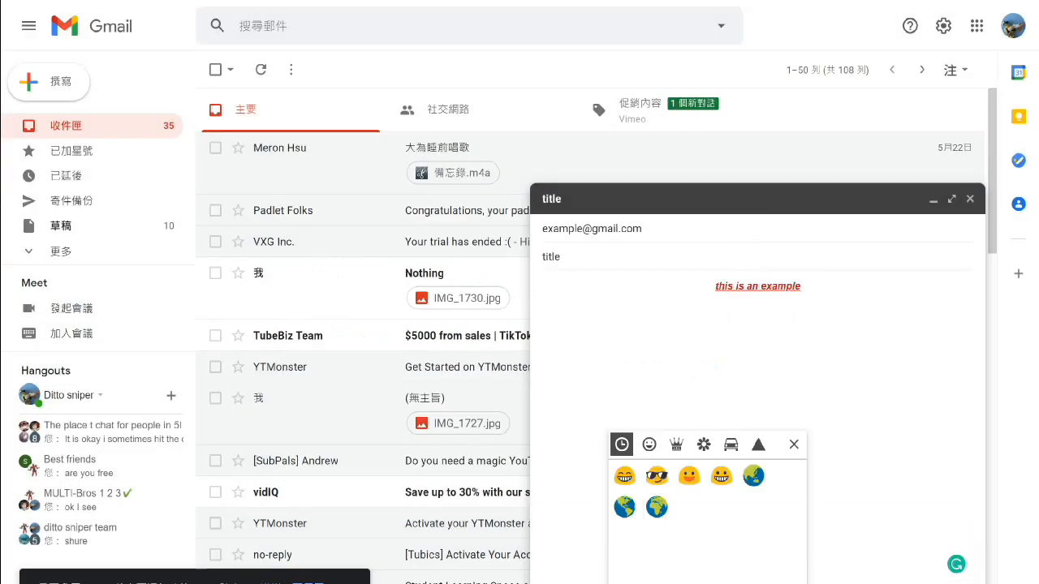
{"action": "left_click", "coordinate": [649, 444]}
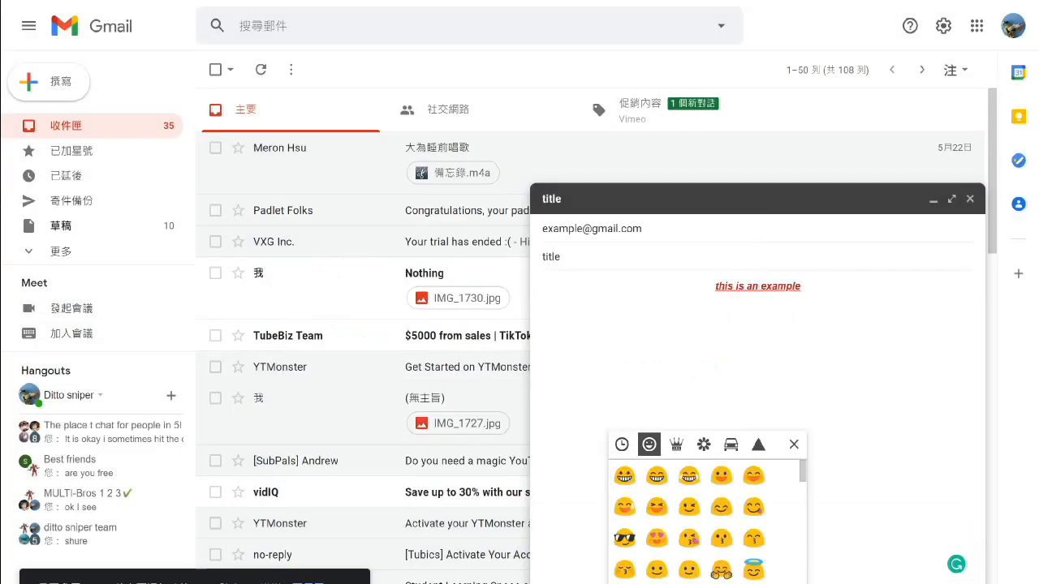
{"action": "left_click", "coordinate": [625, 506]}
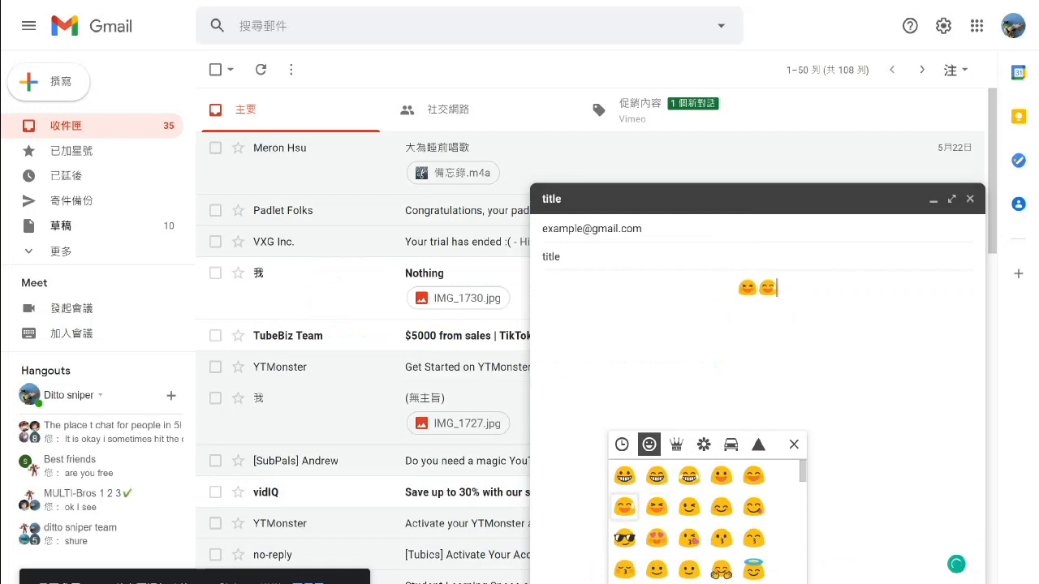
{"action": "left_click", "coordinate": [753, 507]}
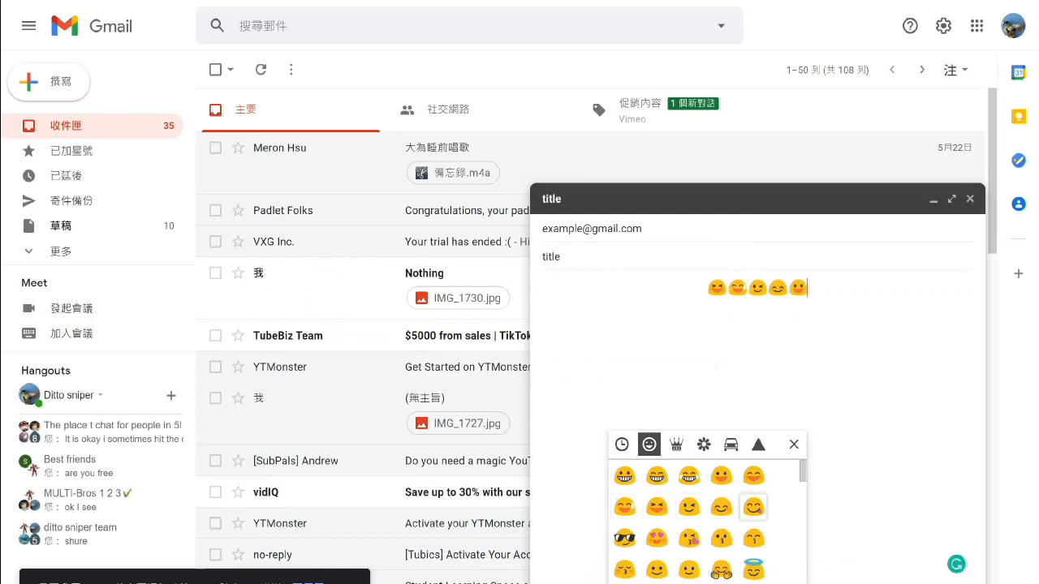
{"action": "left_click", "coordinate": [753, 507]}
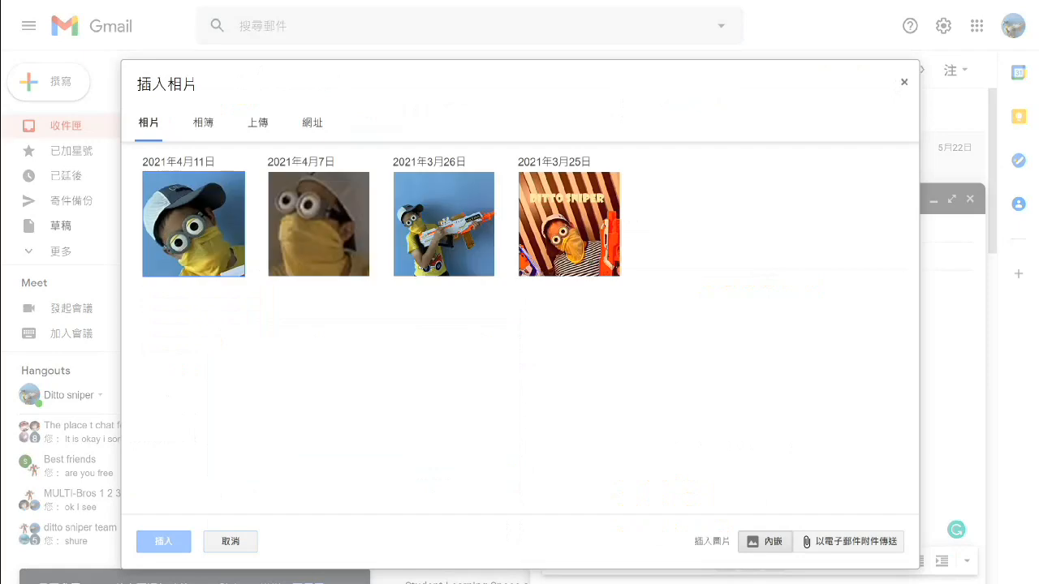
Insert the toy-blaster photo inline beneath the emojis
{"action": "left_click", "coordinate": [443, 224]}
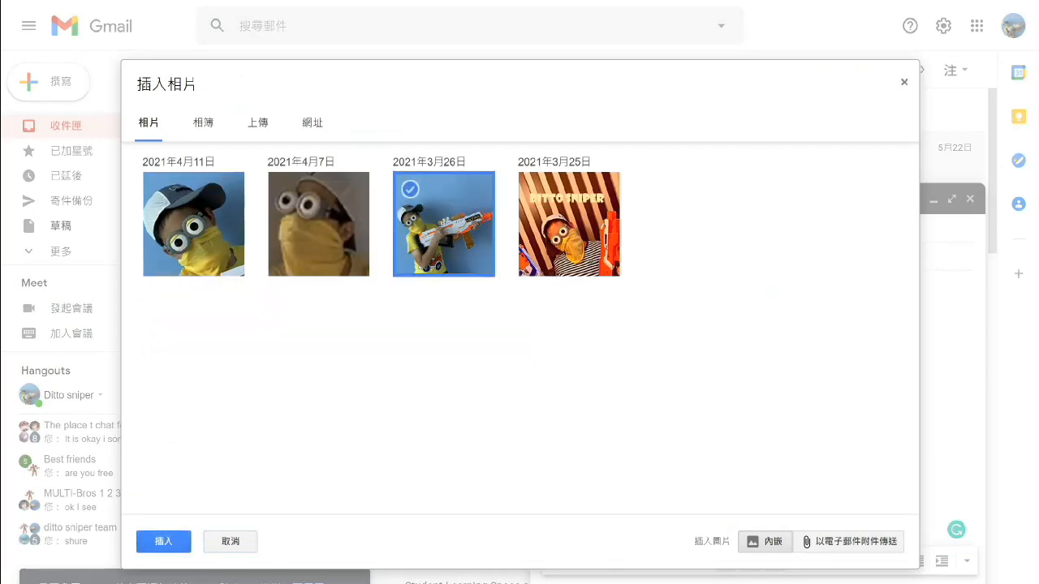
{"action": "left_click", "coordinate": [162, 542]}
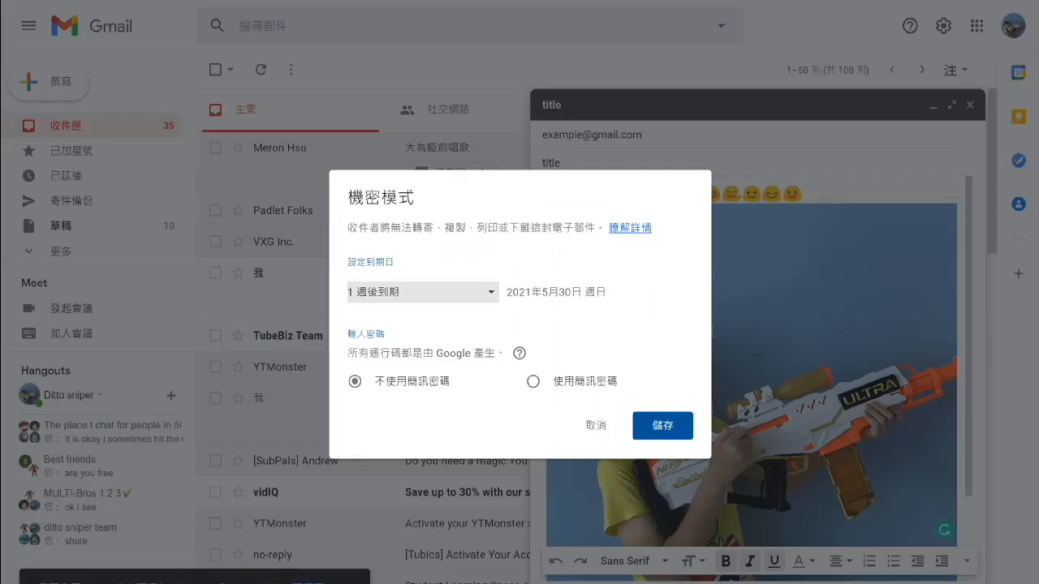
{"action": "left_click", "coordinate": [662, 425]}
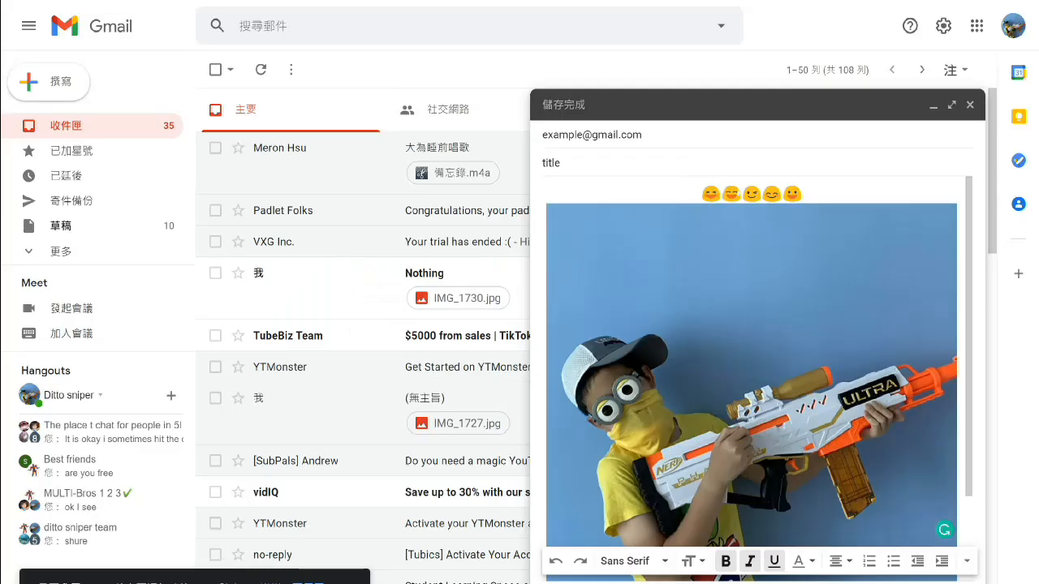
{"action": "left_click", "coordinate": [941, 562]}
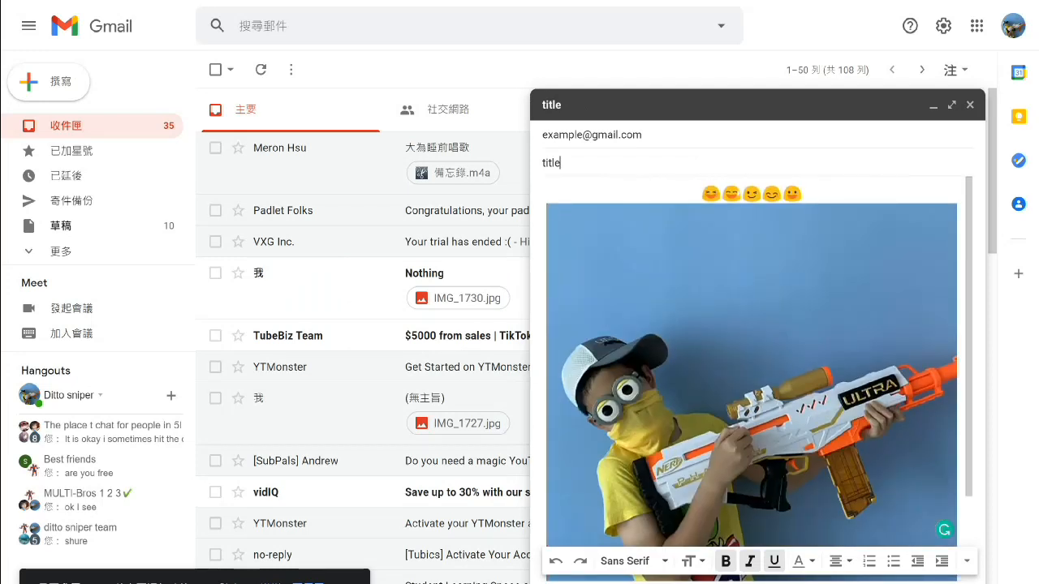
Extend the subject to 'titlehello there' and send the message, returning to the inbox
{"action": "type", "text": "hello"}
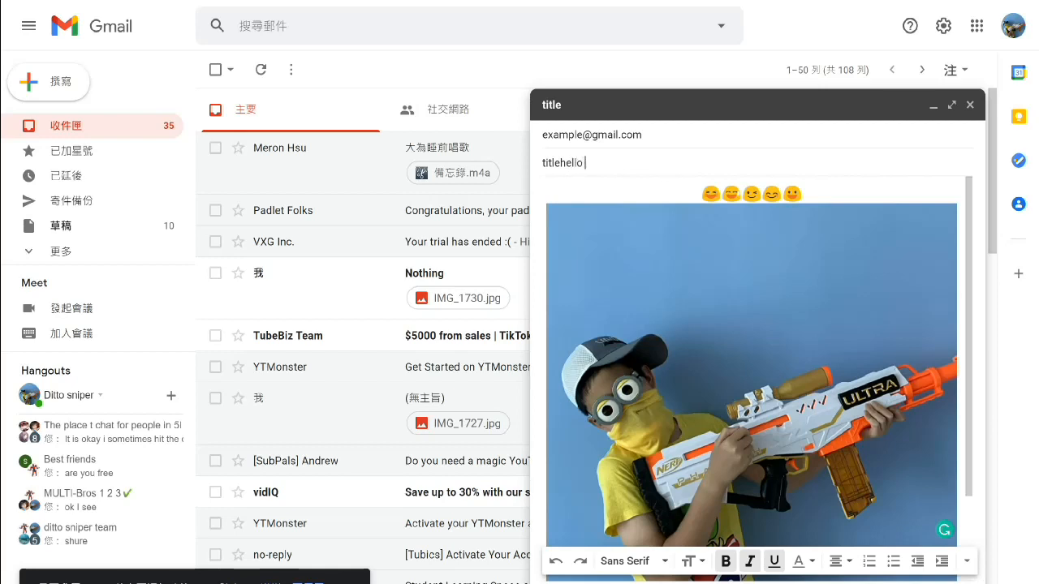
{"action": "type", "text": "there"}
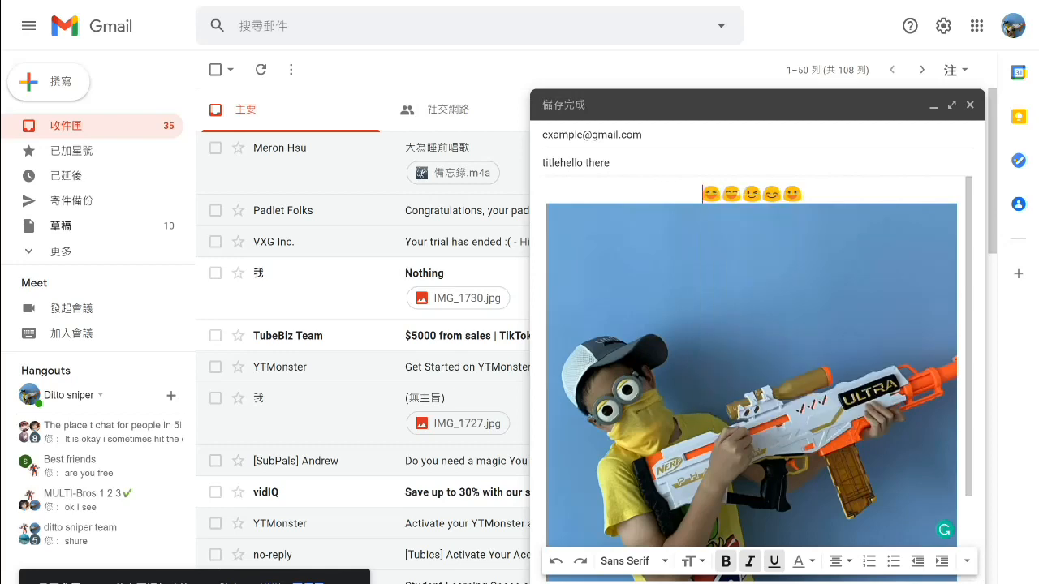
{"action": "type", "text": "gd"}
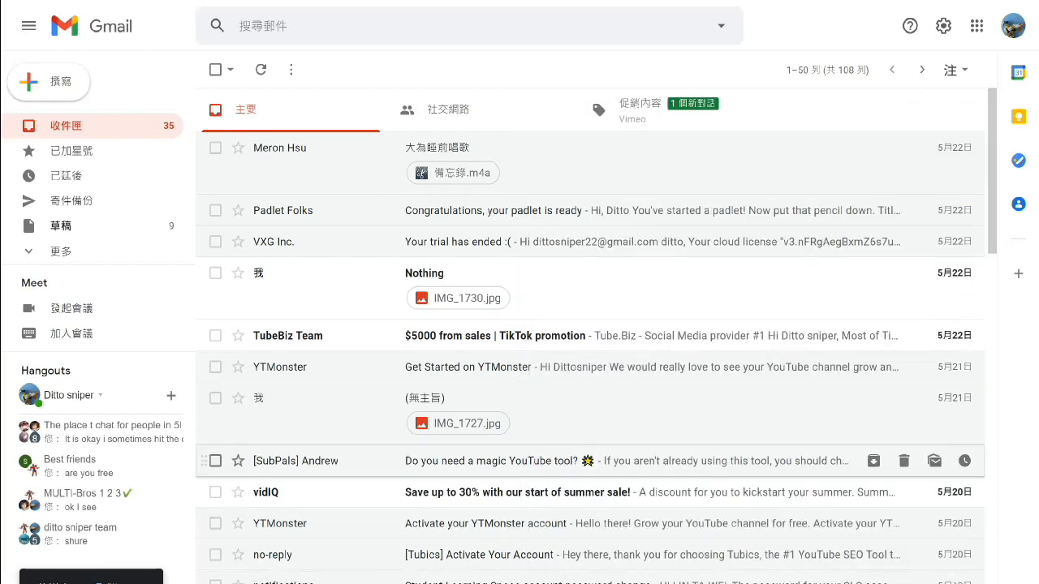
{"action": "scroll", "scroll_direction": "down", "scroll_amount": 3}
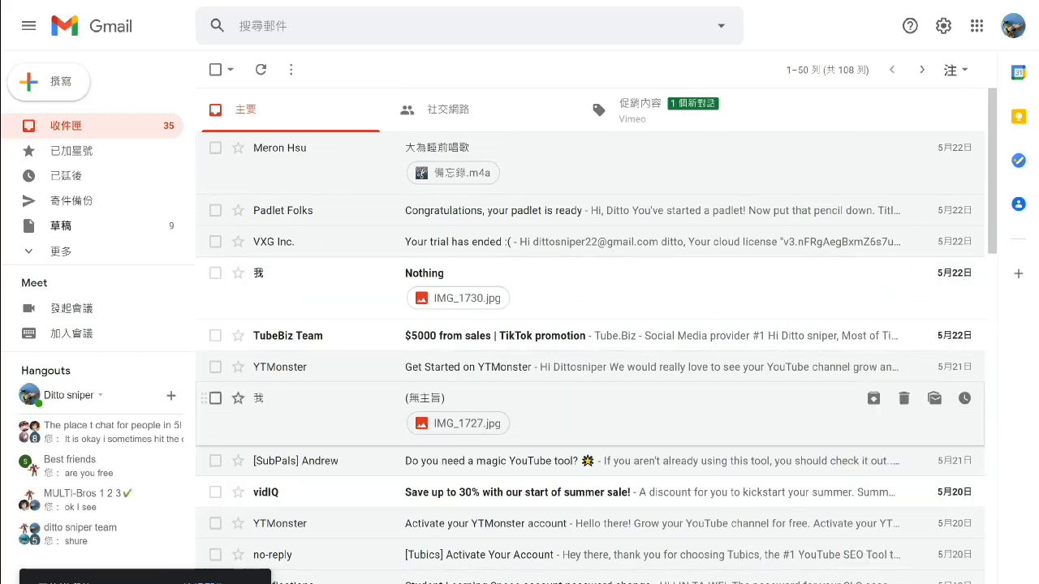
{"action": "scroll", "scroll_direction": "down", "scroll_amount": 3}
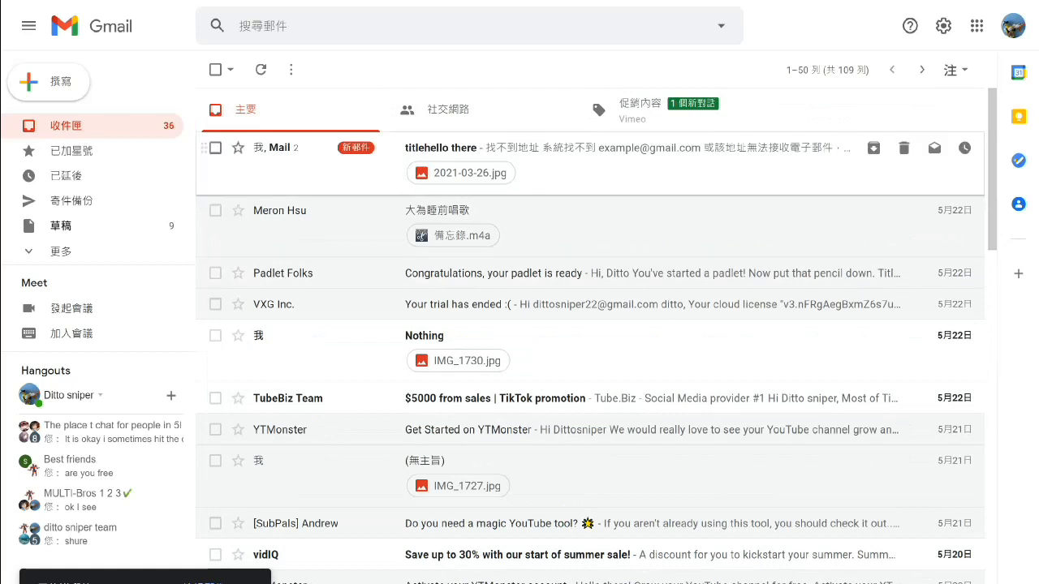
{"action": "left_click", "coordinate": [442, 148]}
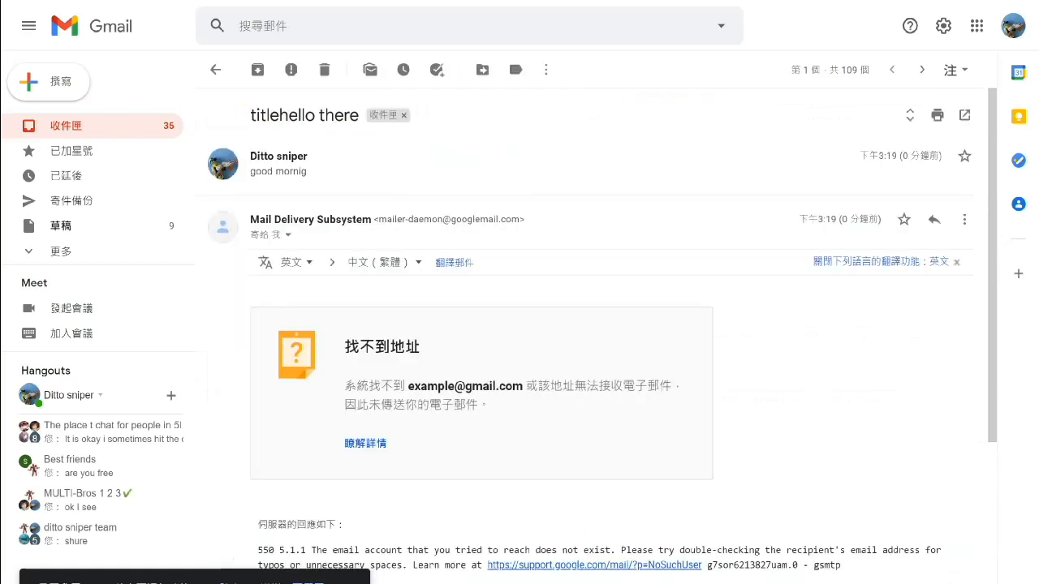